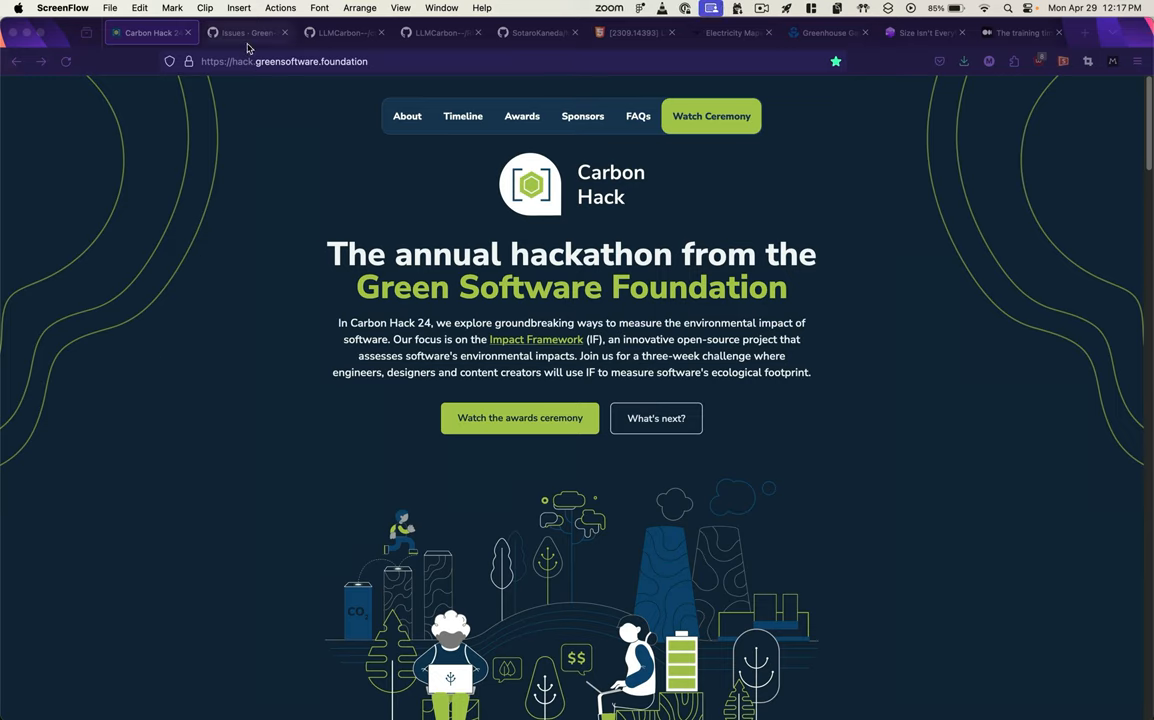
# - Switch from the Carbon Hack tab to VS Code showing llm-operational-carbon-result.yaml
pyautogui.click(248, 32)
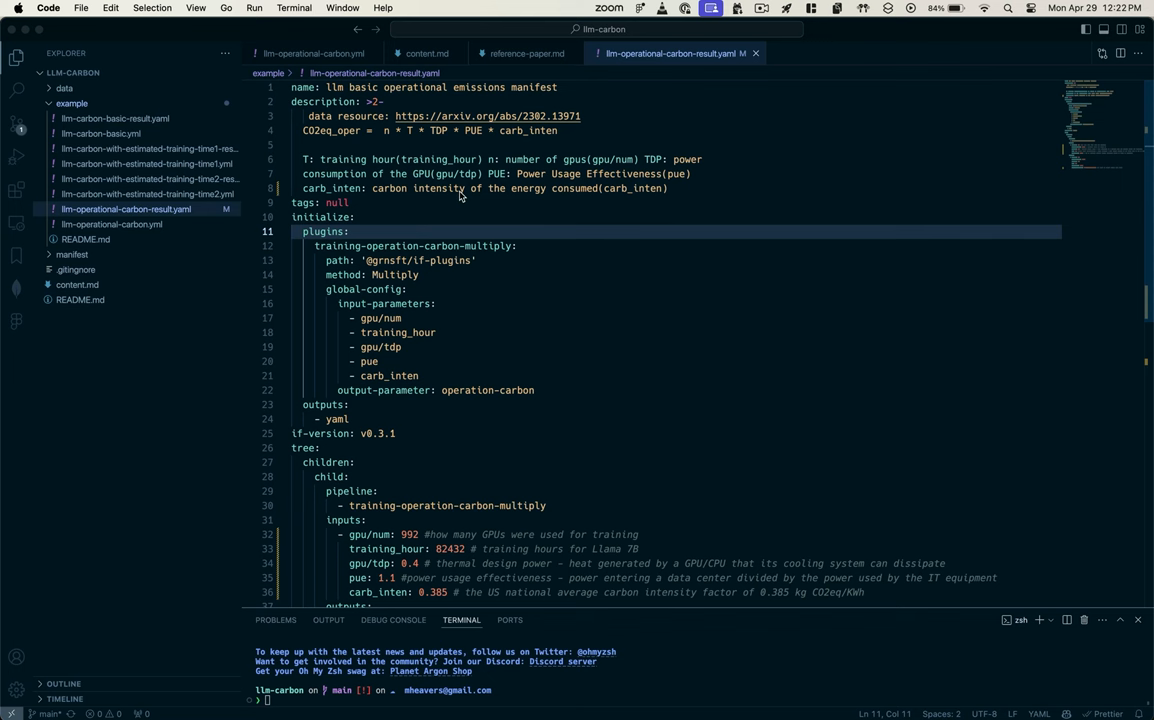
pyautogui.moveTo(408, 176)
pyautogui.write(' itself')
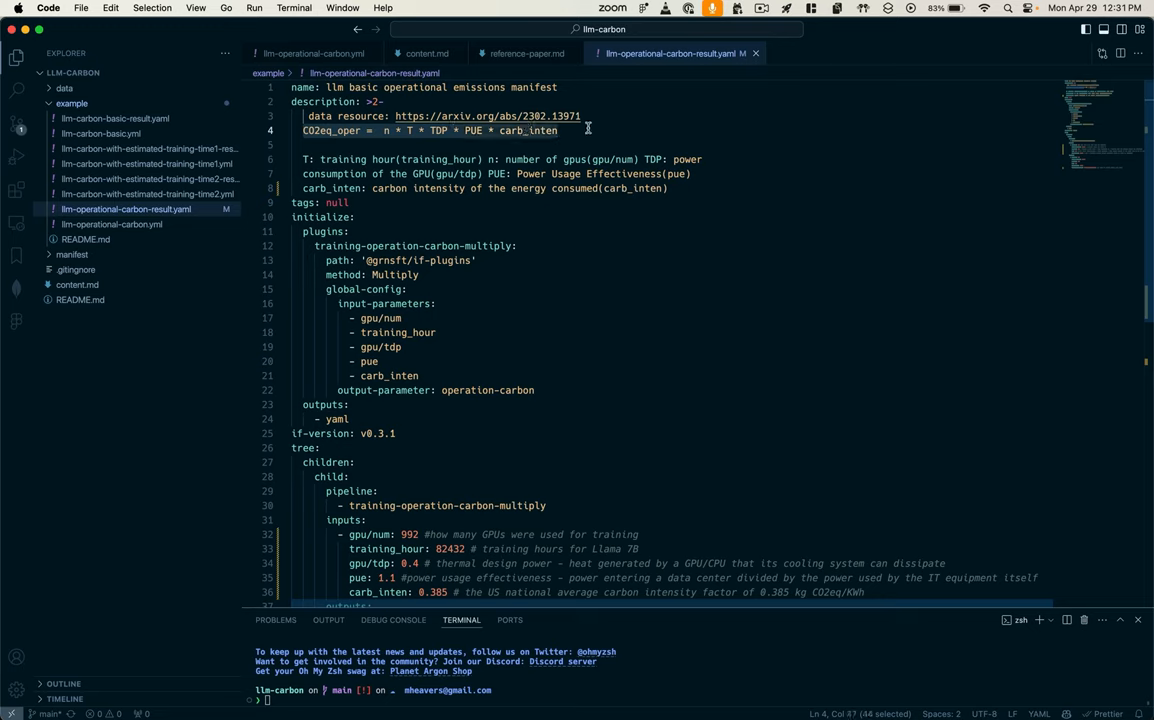
pyautogui.moveTo(360, 142)
pyautogui.write('ie --manifest example/llm-operational-carbon.yml --output example/operational-carbon-resul')
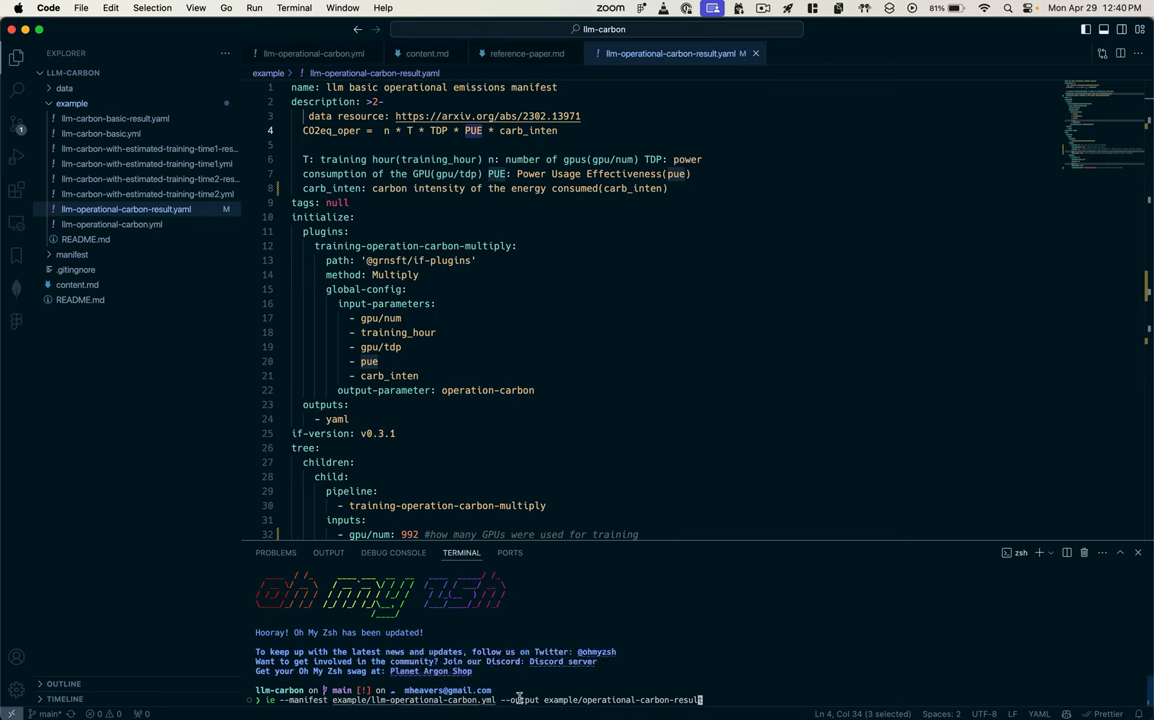
pyautogui.moveTo(562, 660)
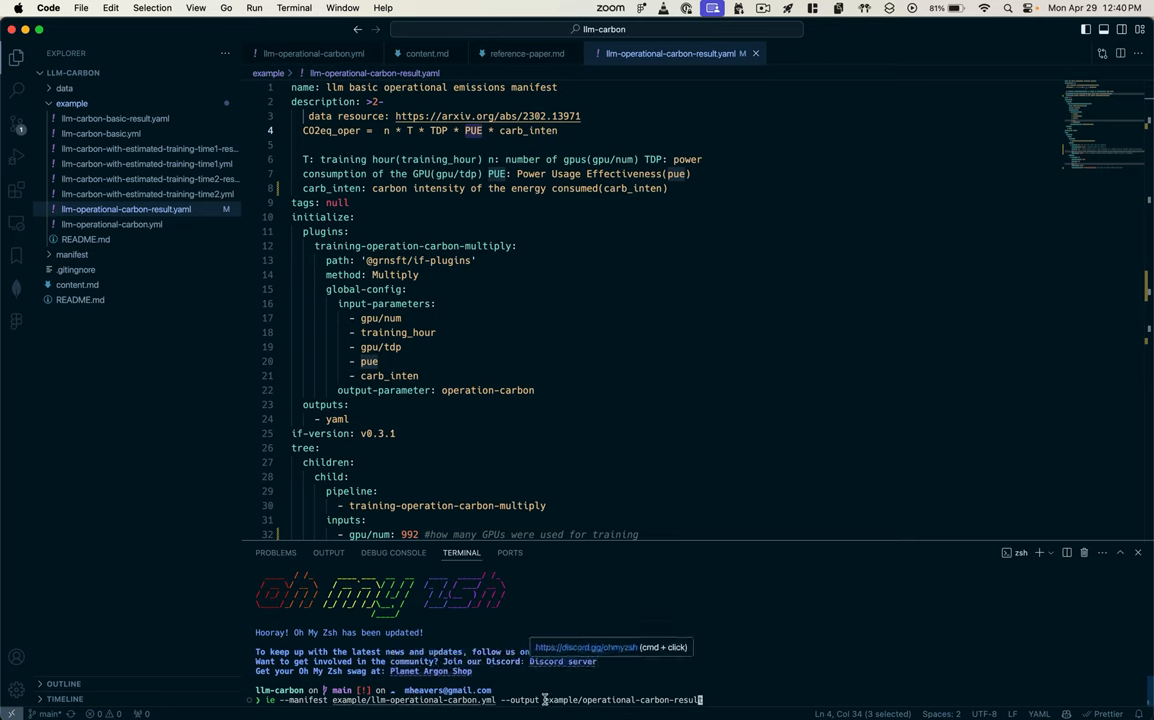
# - Scroll to the outputs block and select the operation-carbon entry (≈13,852,268.95 kg)
pyautogui.scroll(-3)
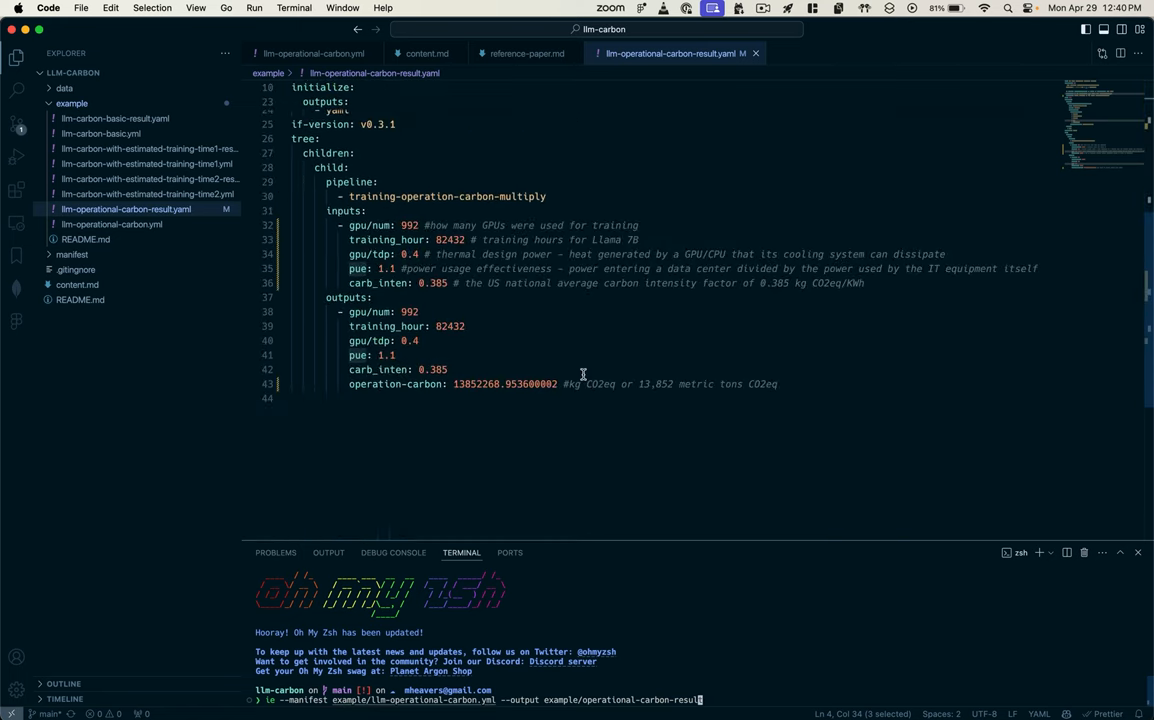
pyautogui.moveTo(432, 388)
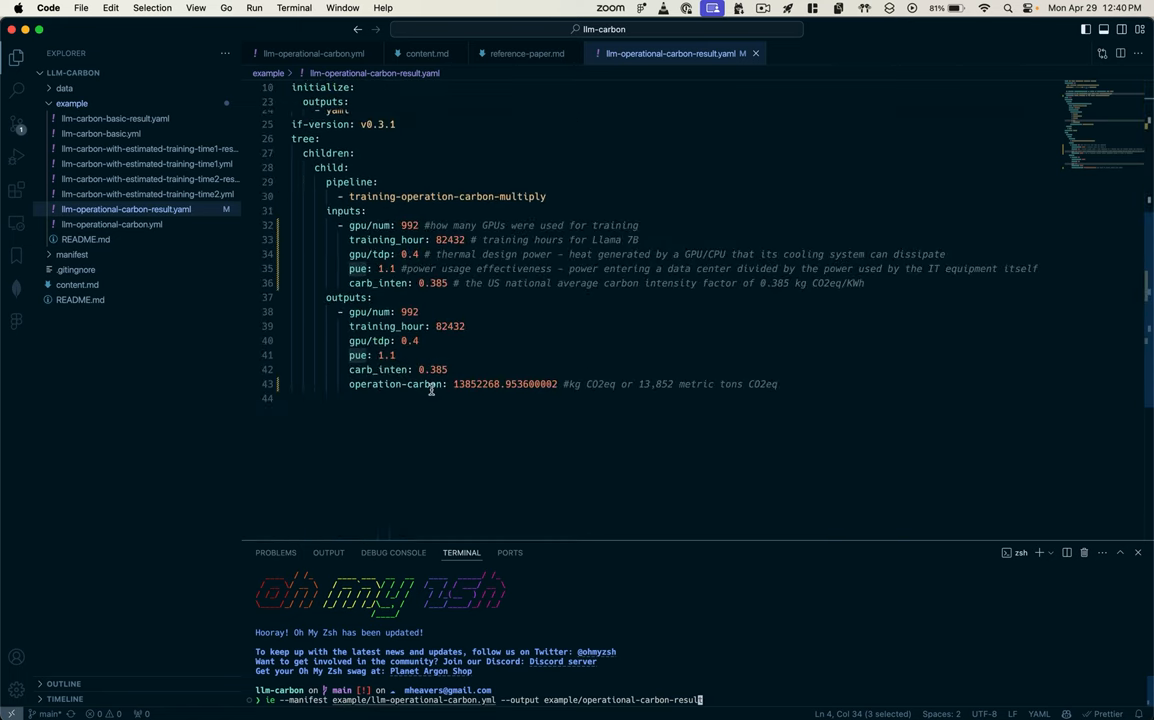
pyautogui.doubleClick(396, 384)
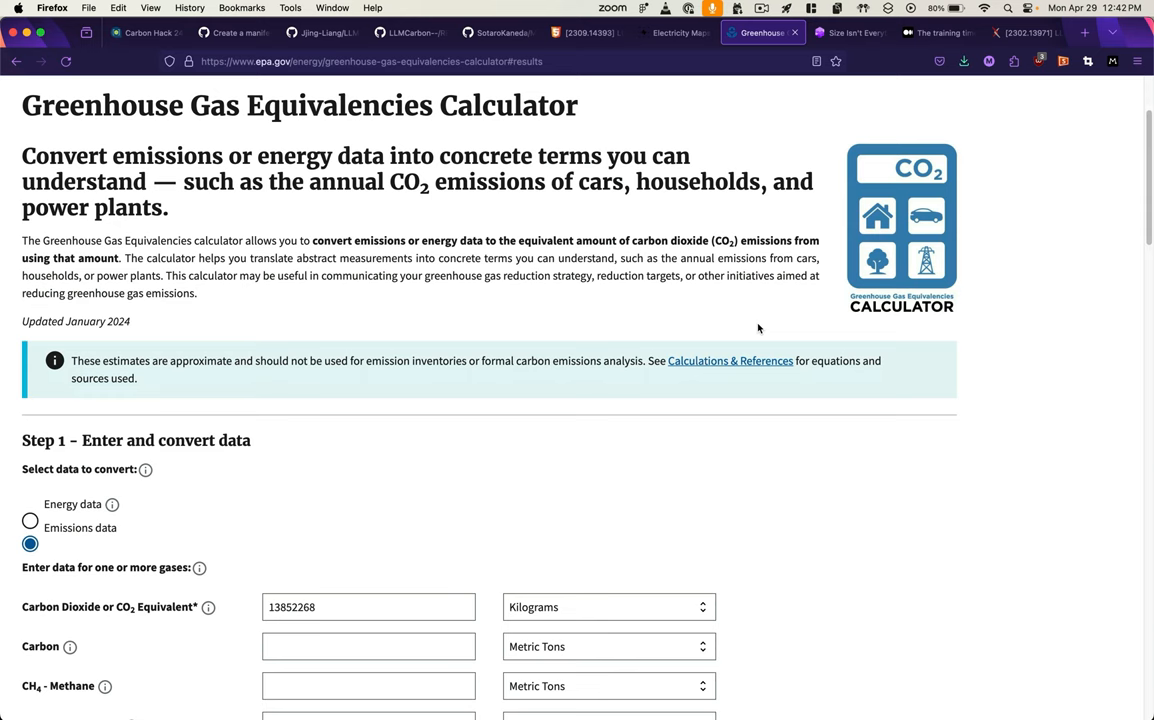
# - Scroll the EPA calculator to the Step 2 results for 13,852,268 kg CO2 (cars driven, gasoline gallons)
pyautogui.scroll(-3)
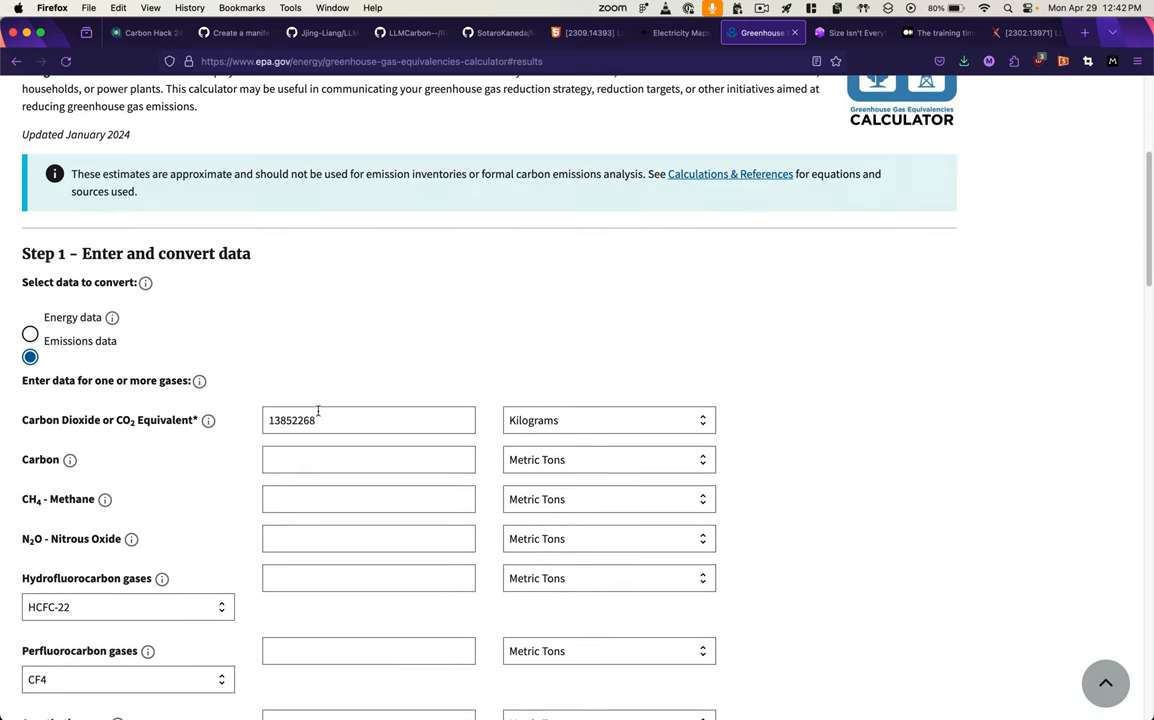
pyautogui.scroll(-3)
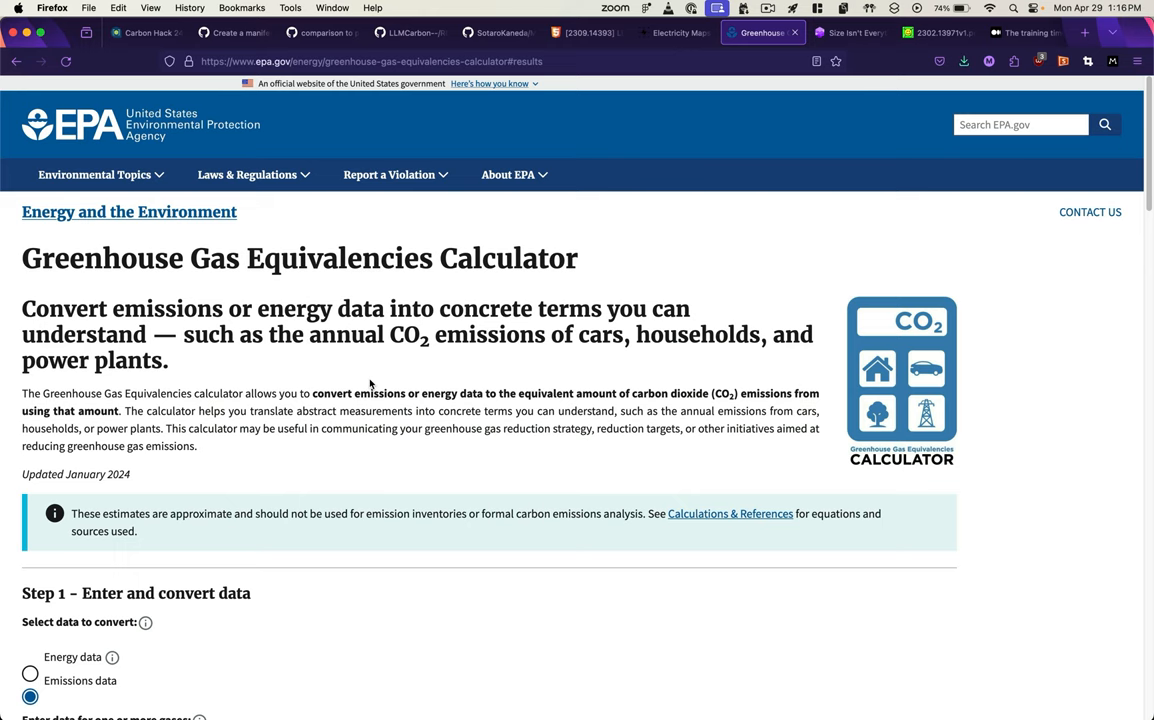
pyautogui.scroll(-3)
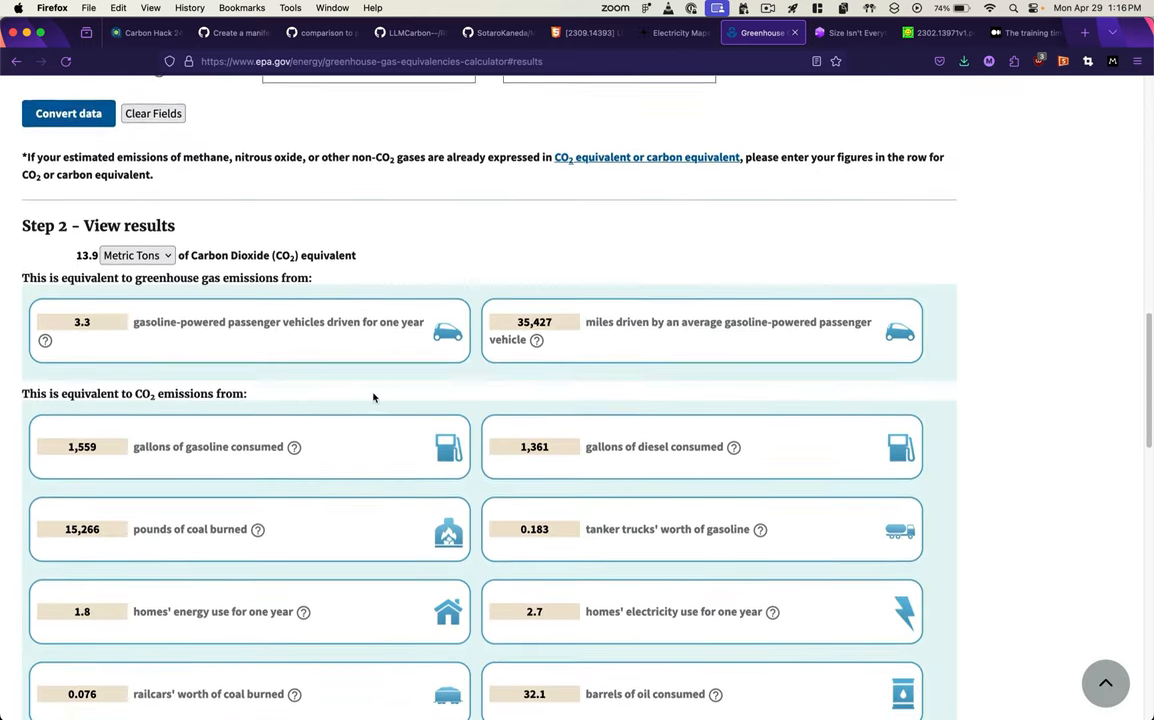
pyautogui.scroll(-3)
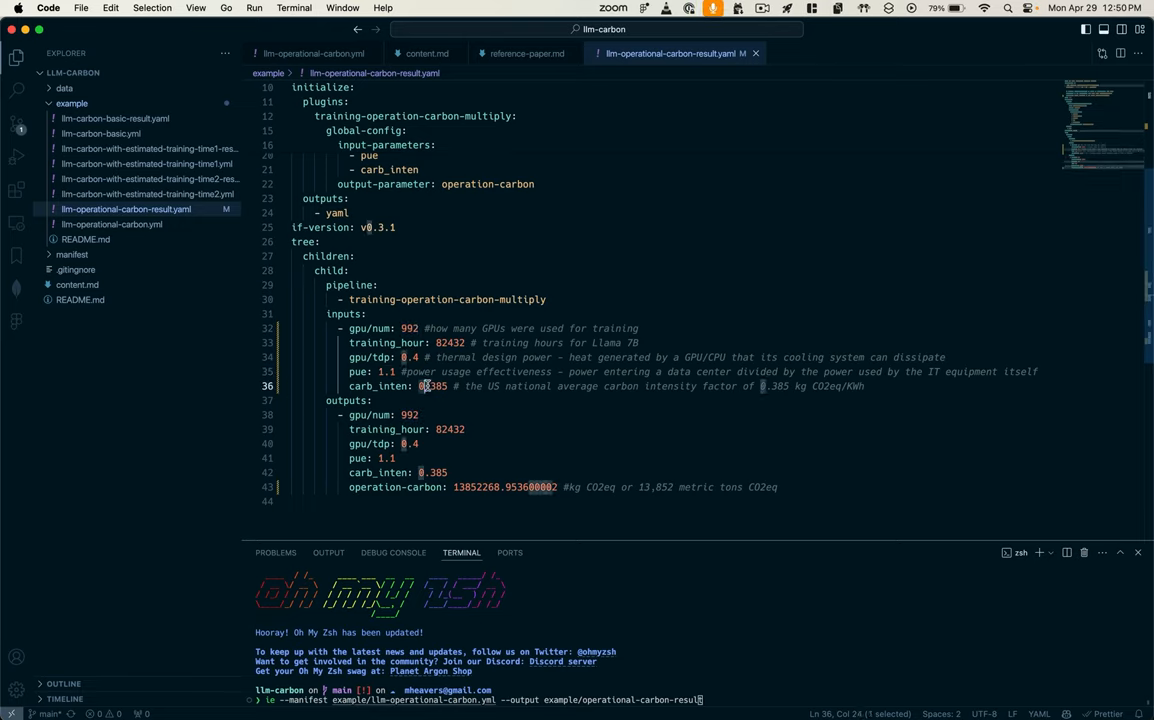
pyautogui.doubleClick(432, 386)
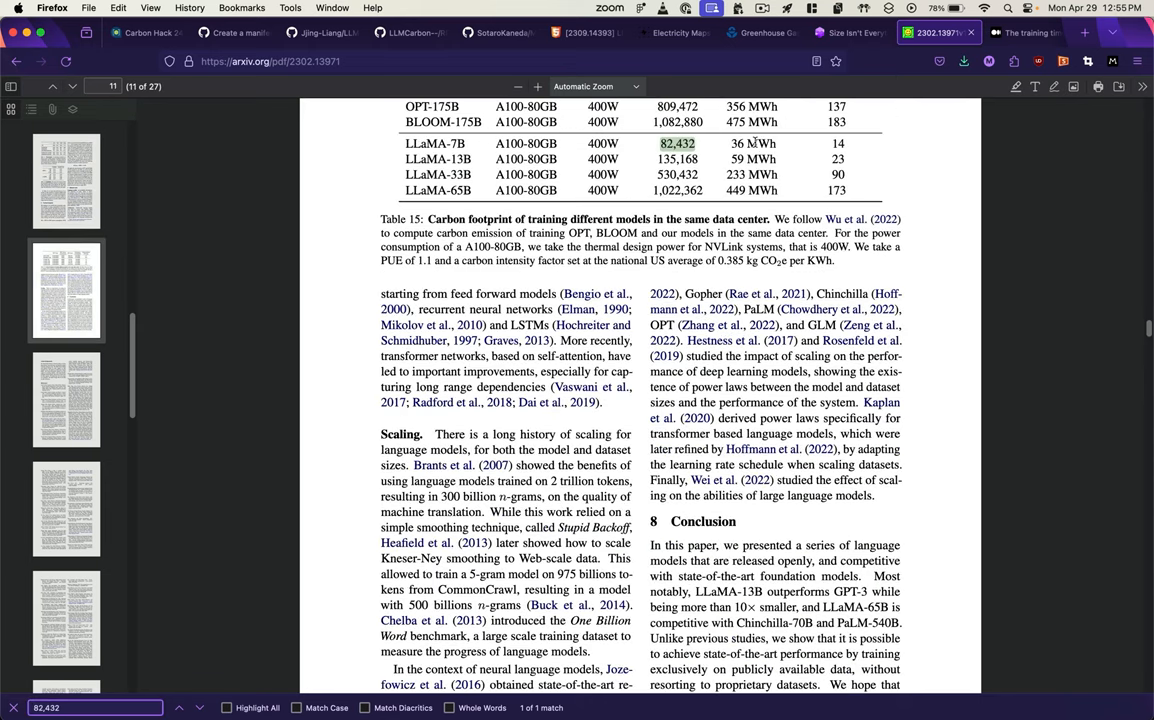
# - Scroll the LLaMA paper to Table 15 and select the LLaMA-7B row (82,432 GPU-hours, 14 tCO2eq)
pyautogui.scroll(-3)
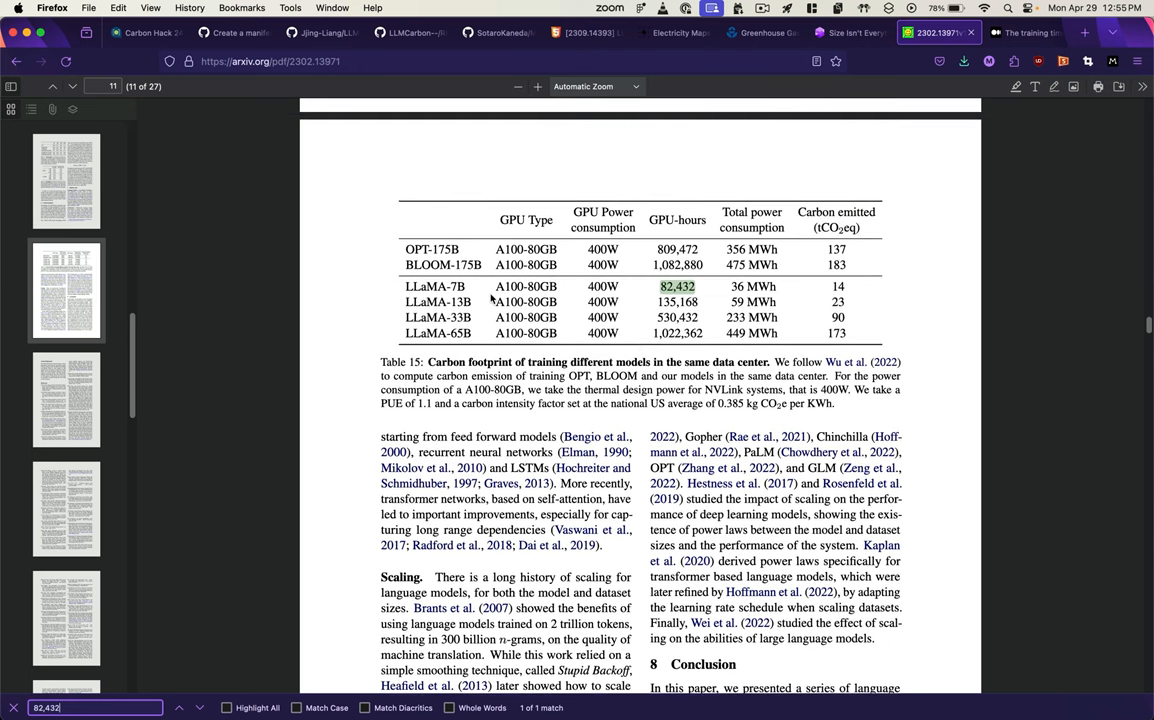
pyautogui.moveTo(478, 294)
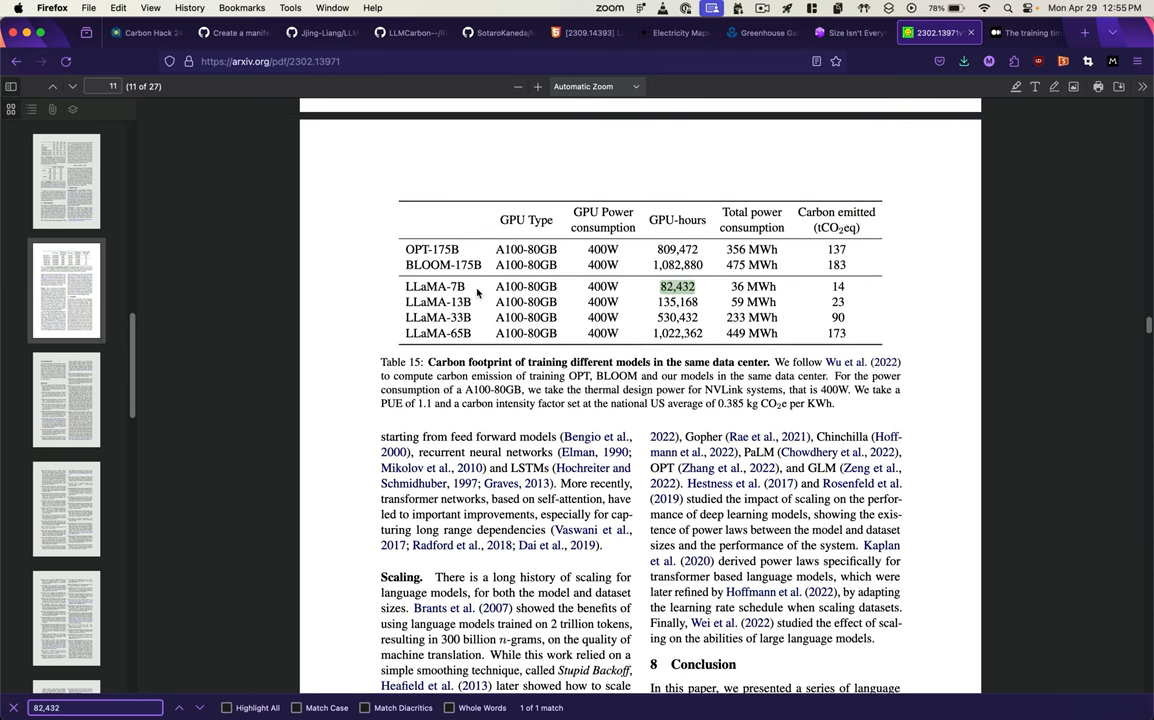
pyautogui.moveTo(472, 342)
pyautogui.write('co2e')
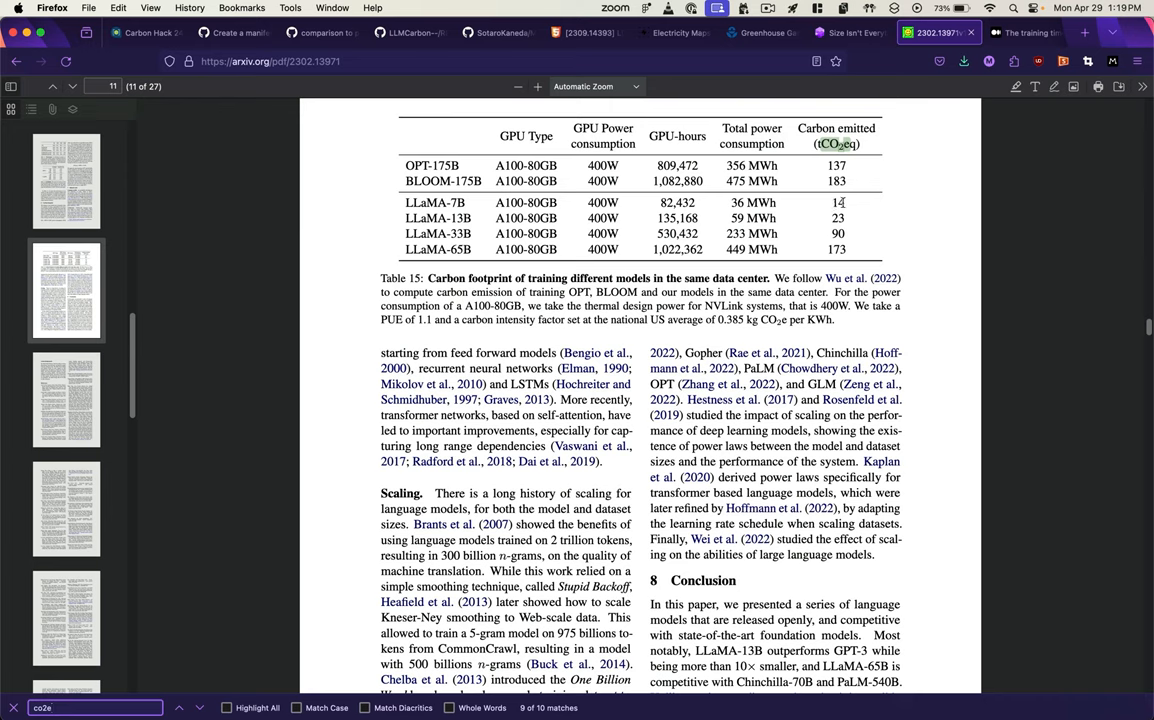
pyautogui.moveTo(424, 202)
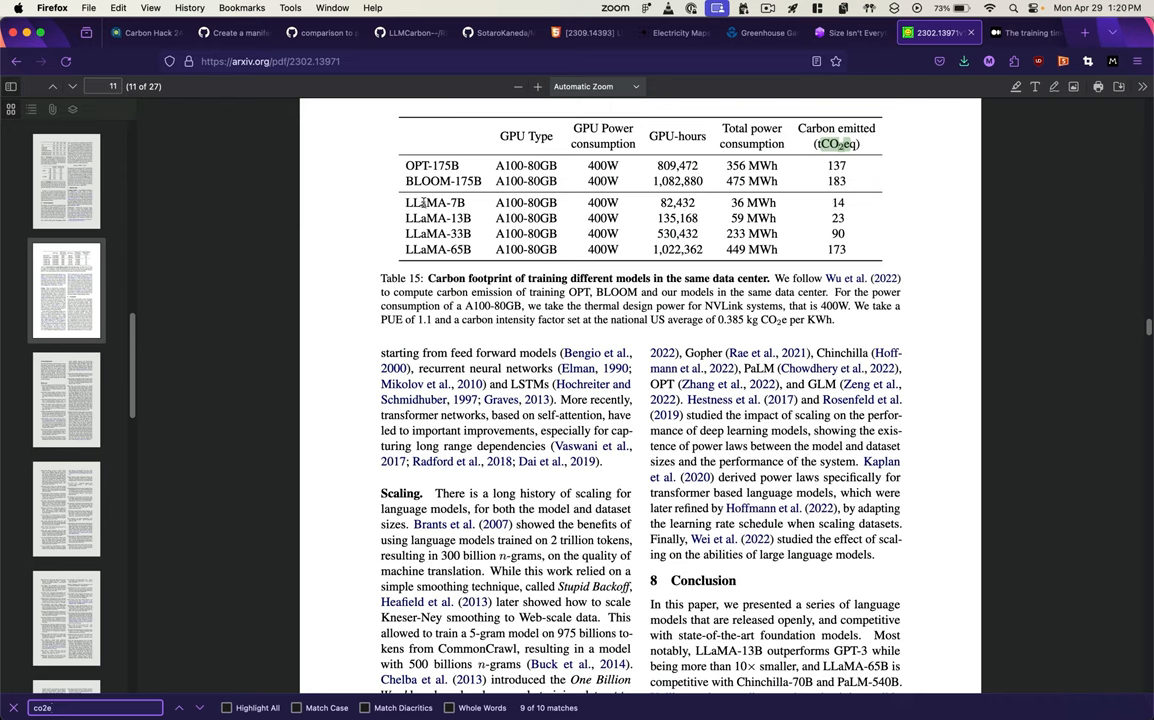
pyautogui.doubleClick(434, 202)
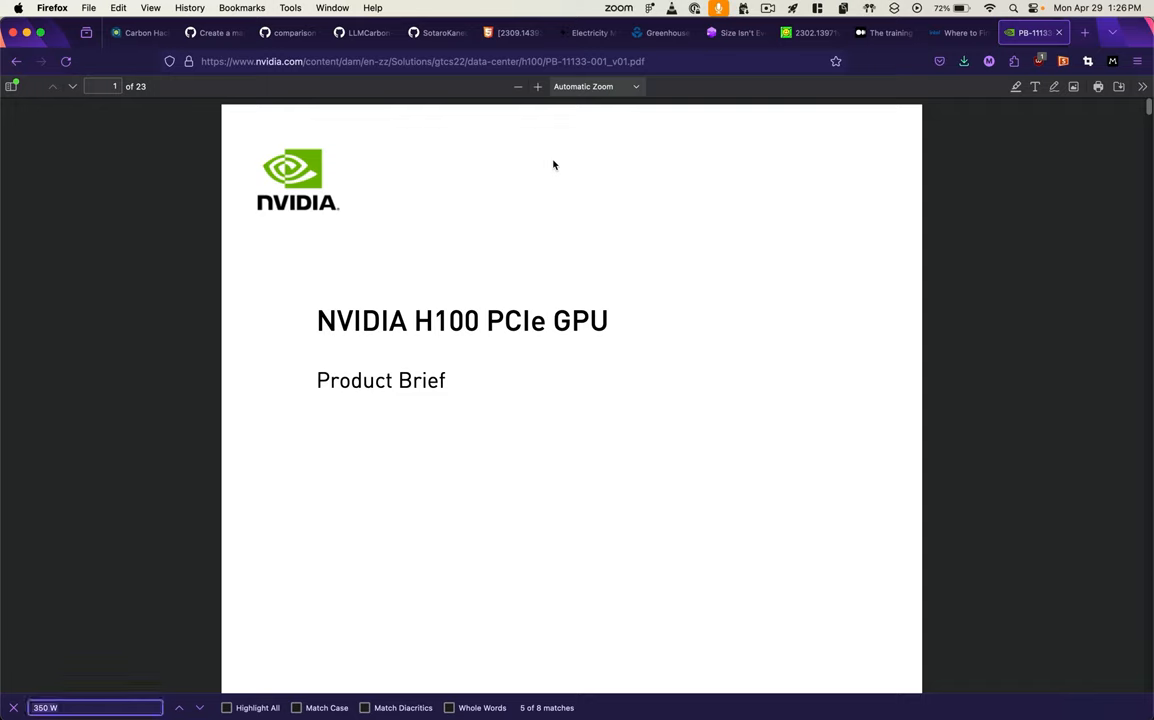
pyautogui.moveTo(536, 420)
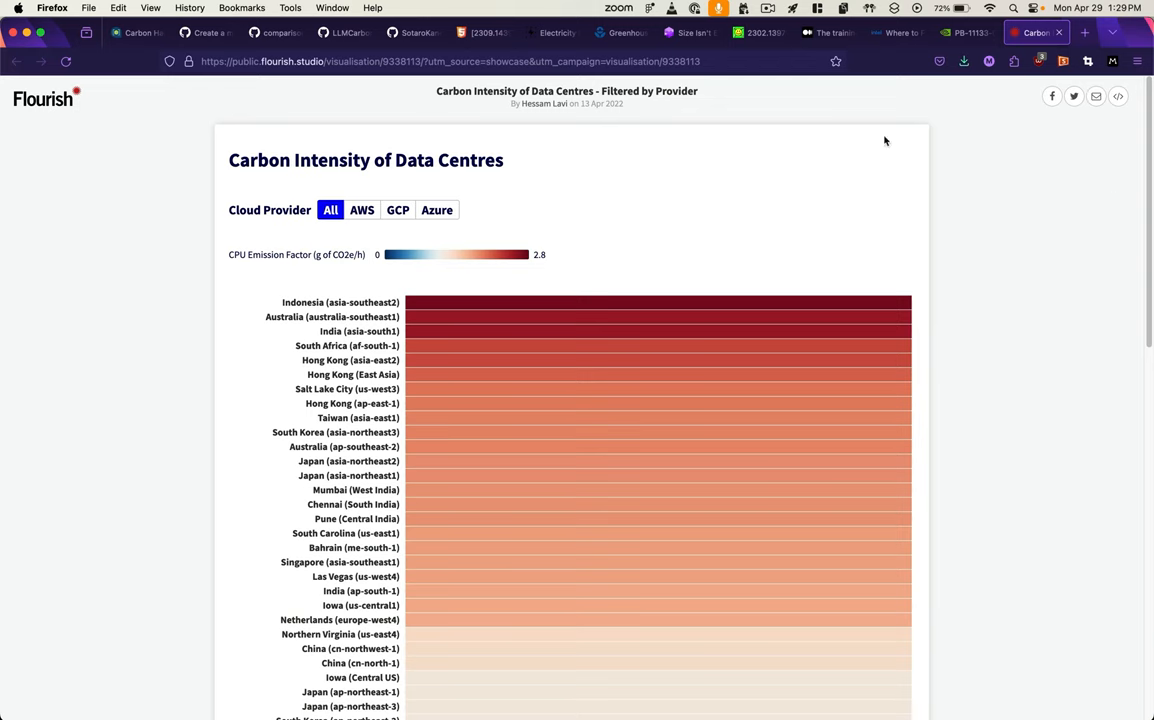
pyautogui.scroll(-3)
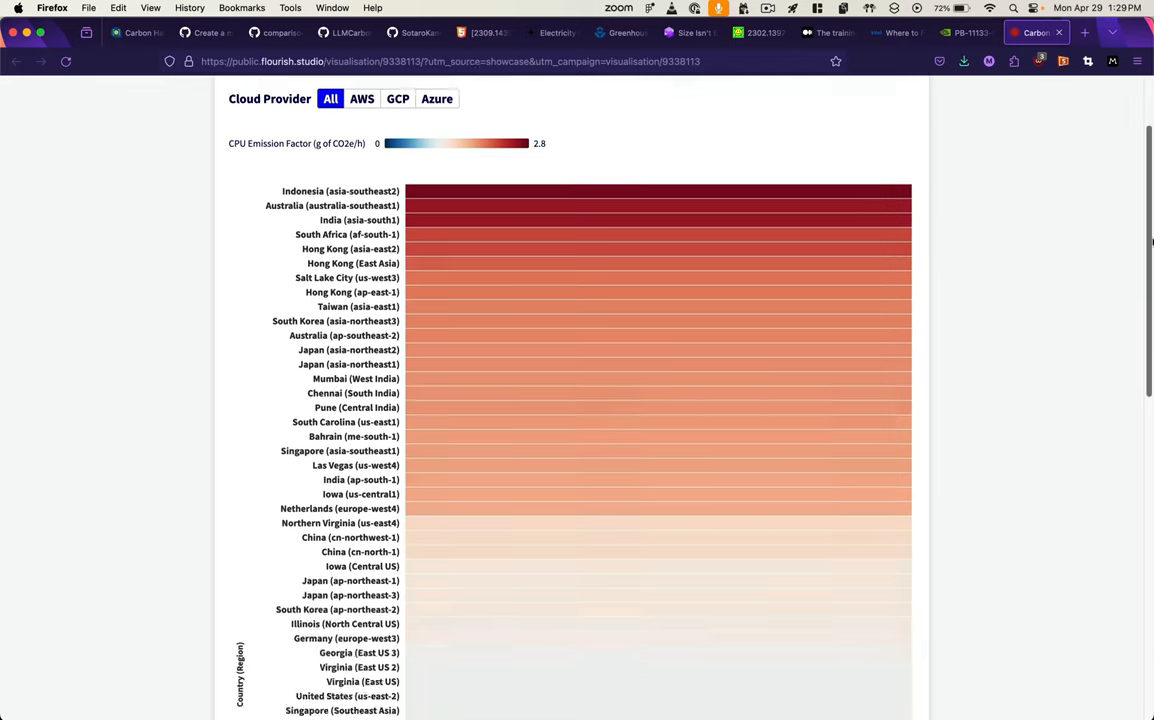
pyautogui.scroll(-3)
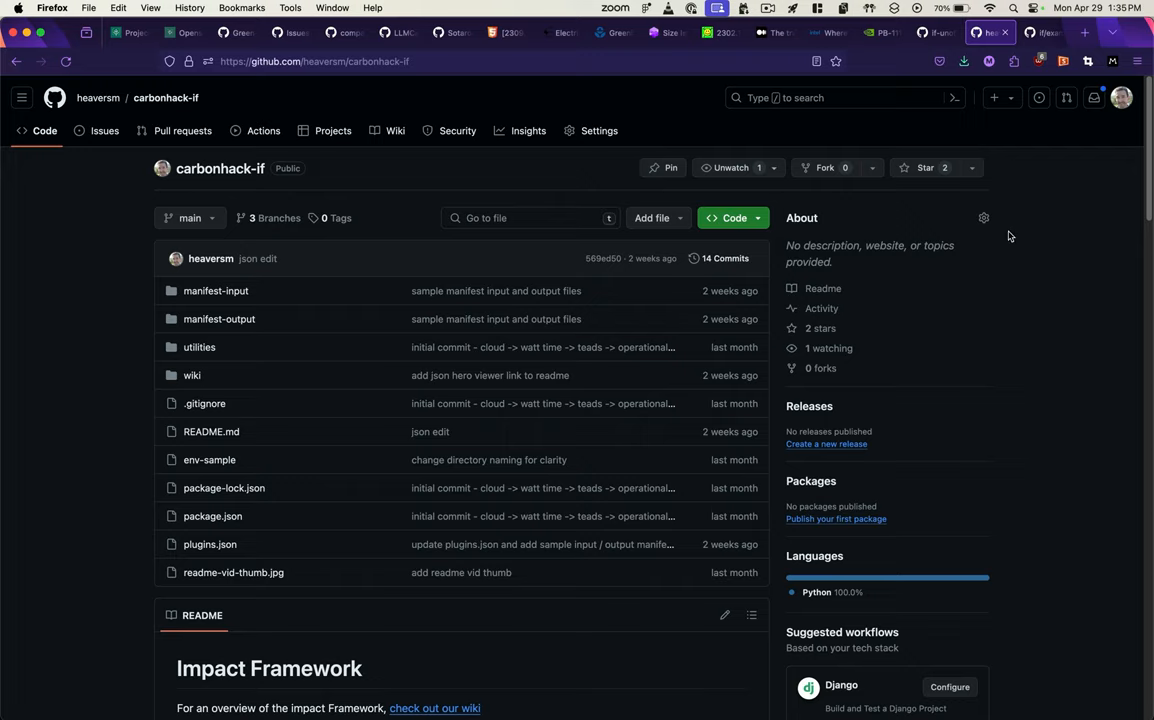
# - Scroll the if repository file list and enter the examples/manifests folder of YAML files
pyautogui.scroll(-3)
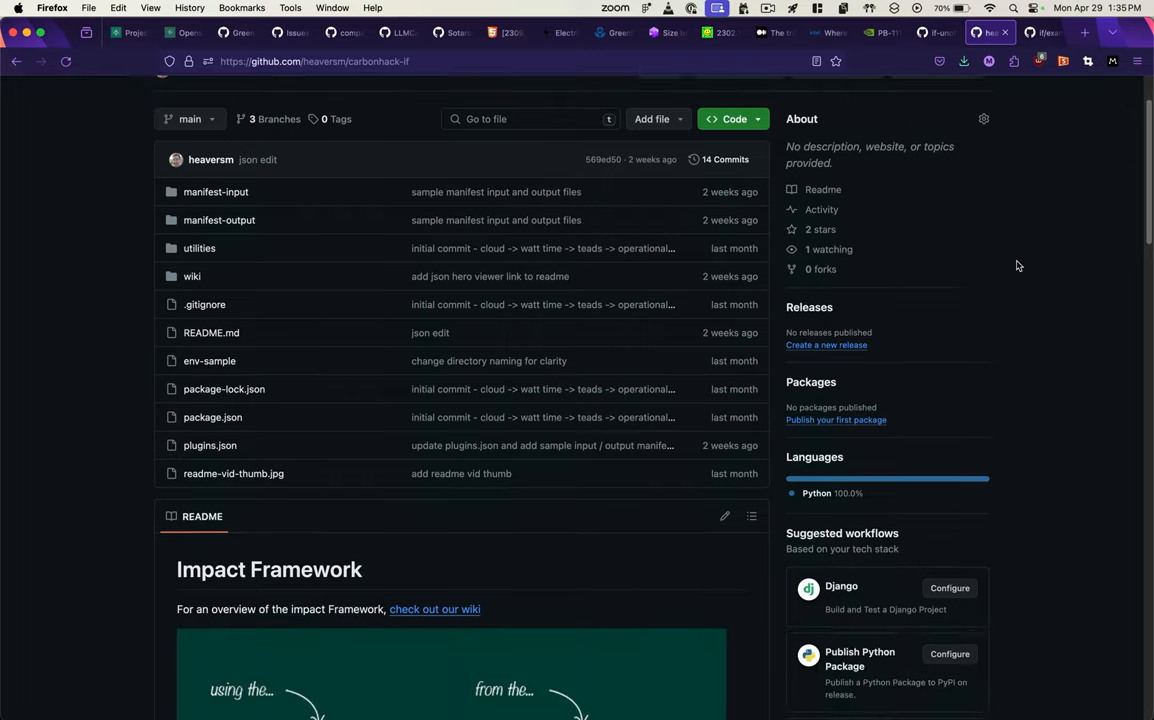
pyautogui.scroll(-3)
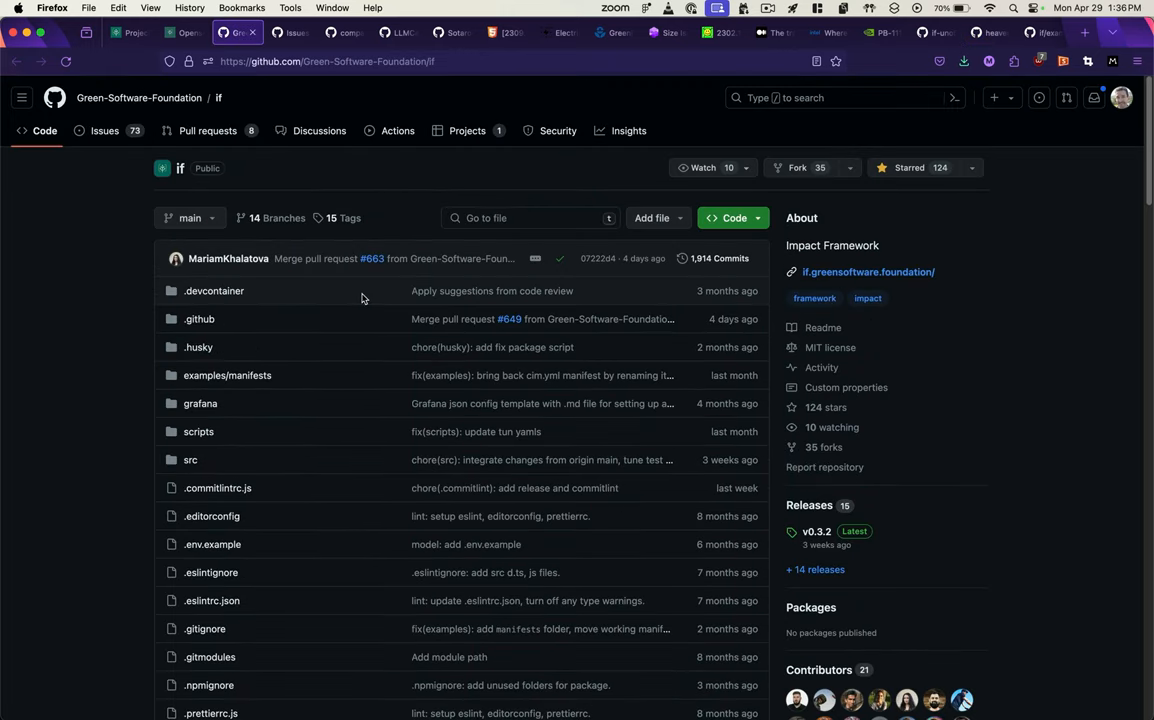
pyautogui.moveTo(228, 376)
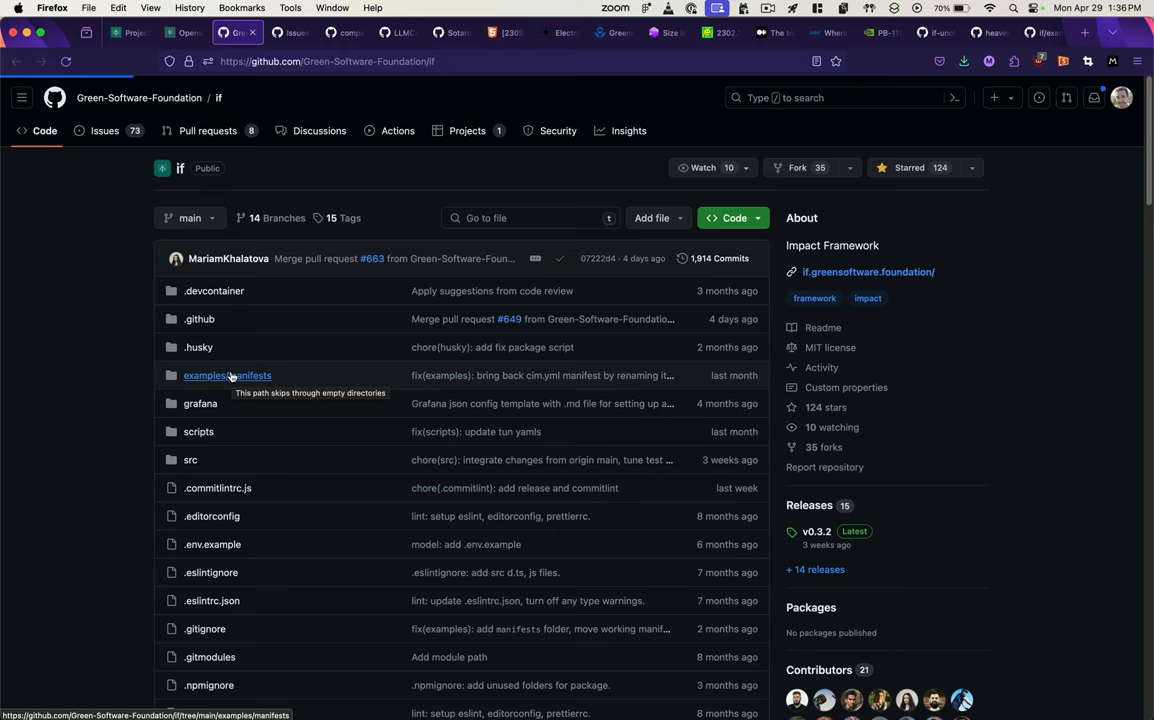
pyautogui.click(228, 376)
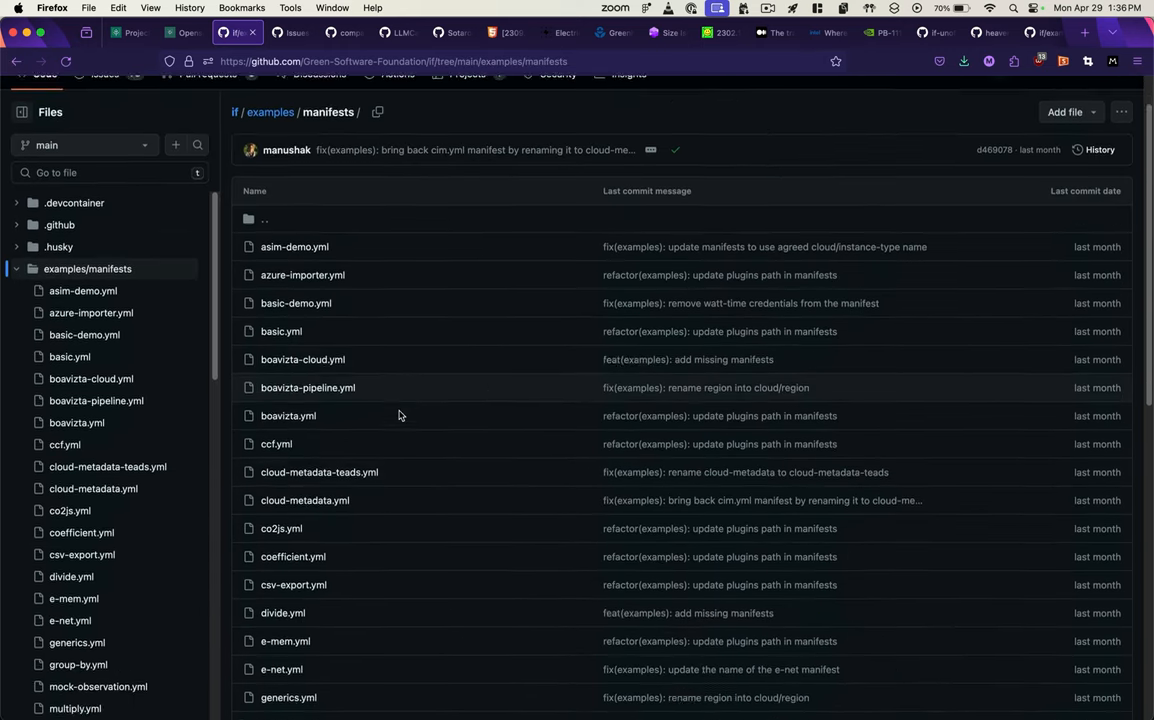
pyautogui.scroll(-3)
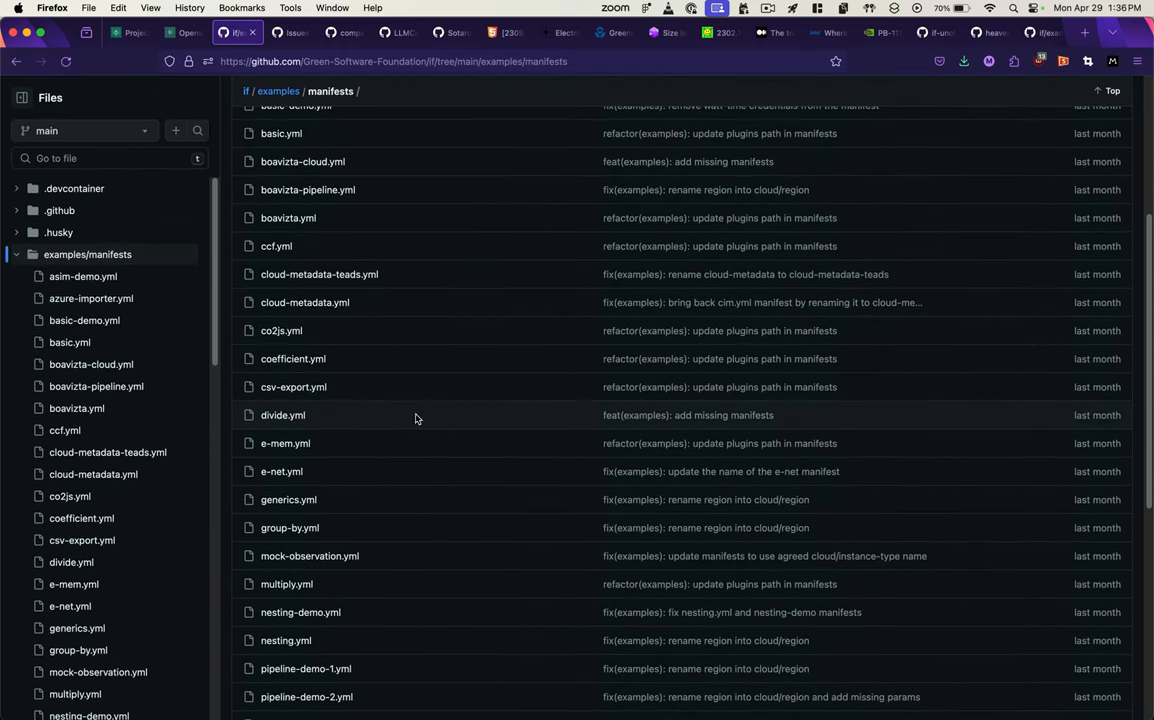